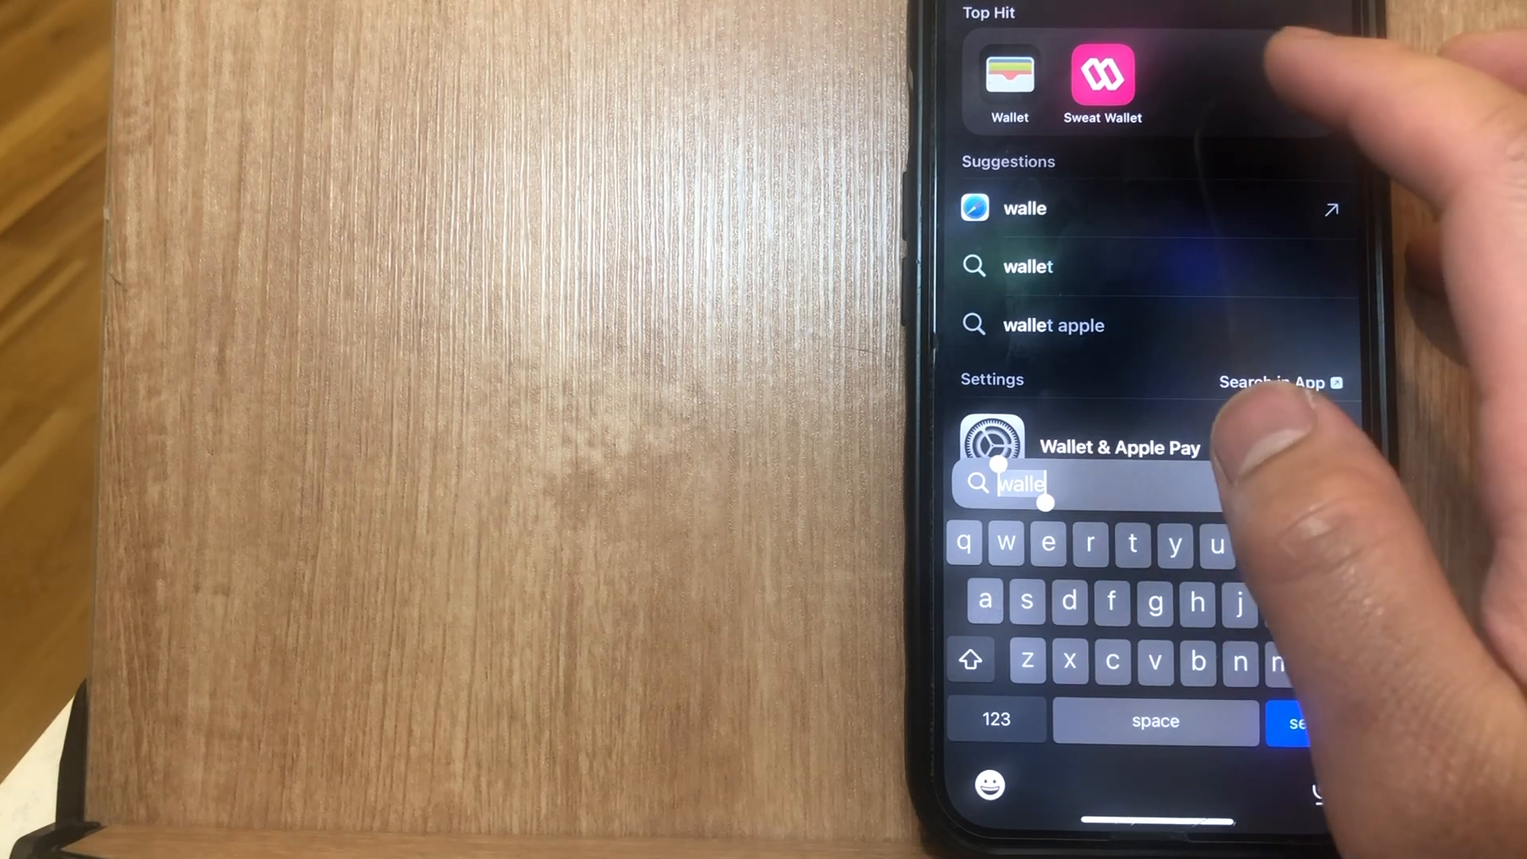
Step: Finish the Spotlight search for "wallet" so the Wallet app is the Top Hit
text(t)
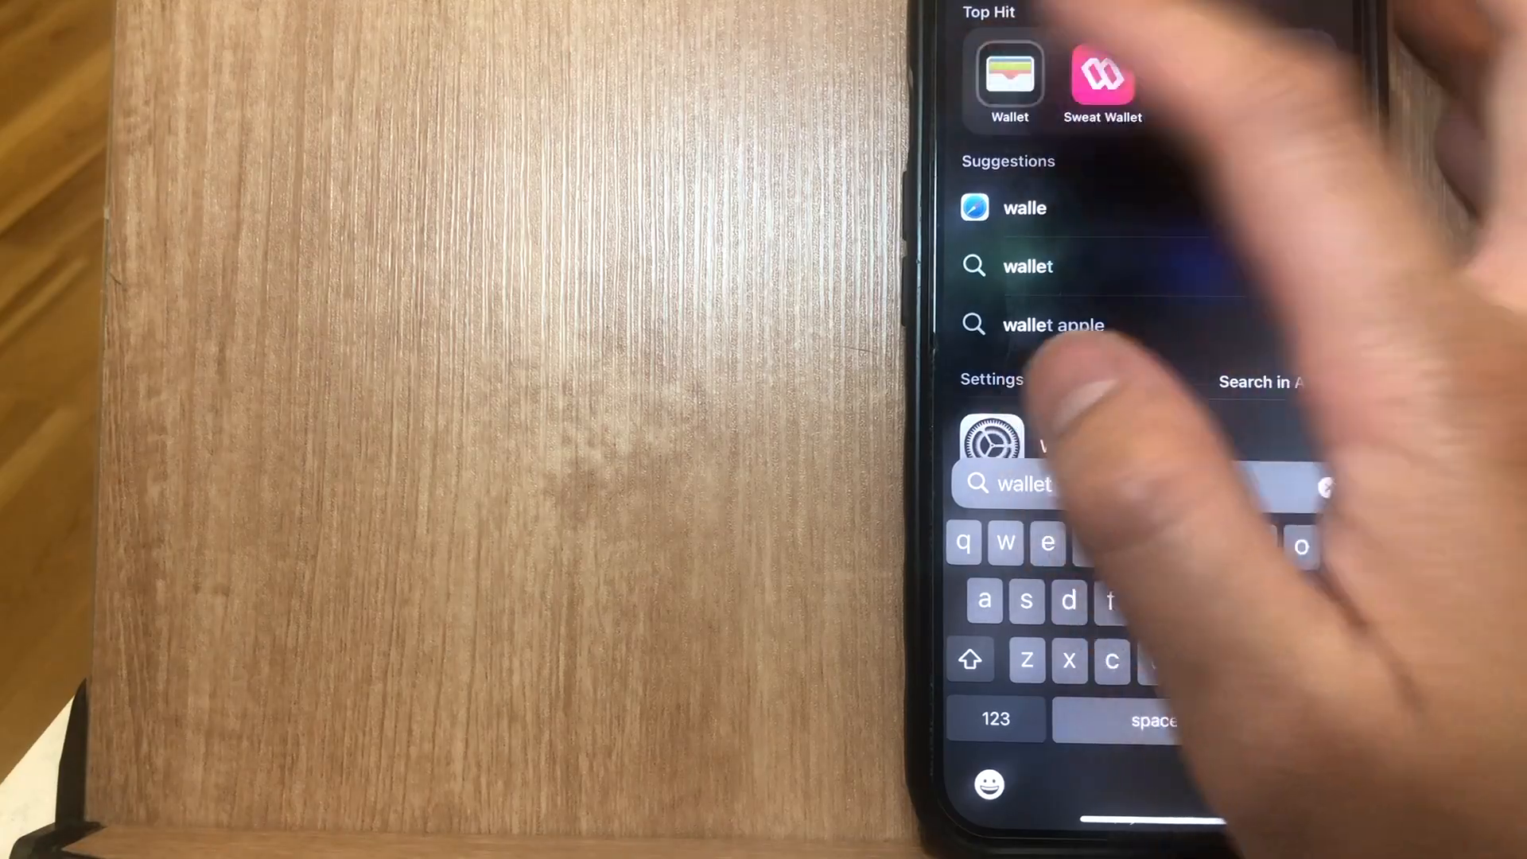
Step: Launch Wallet from the search results to reach the Apple Cash card with its $15.00 balance
click(1009, 81)
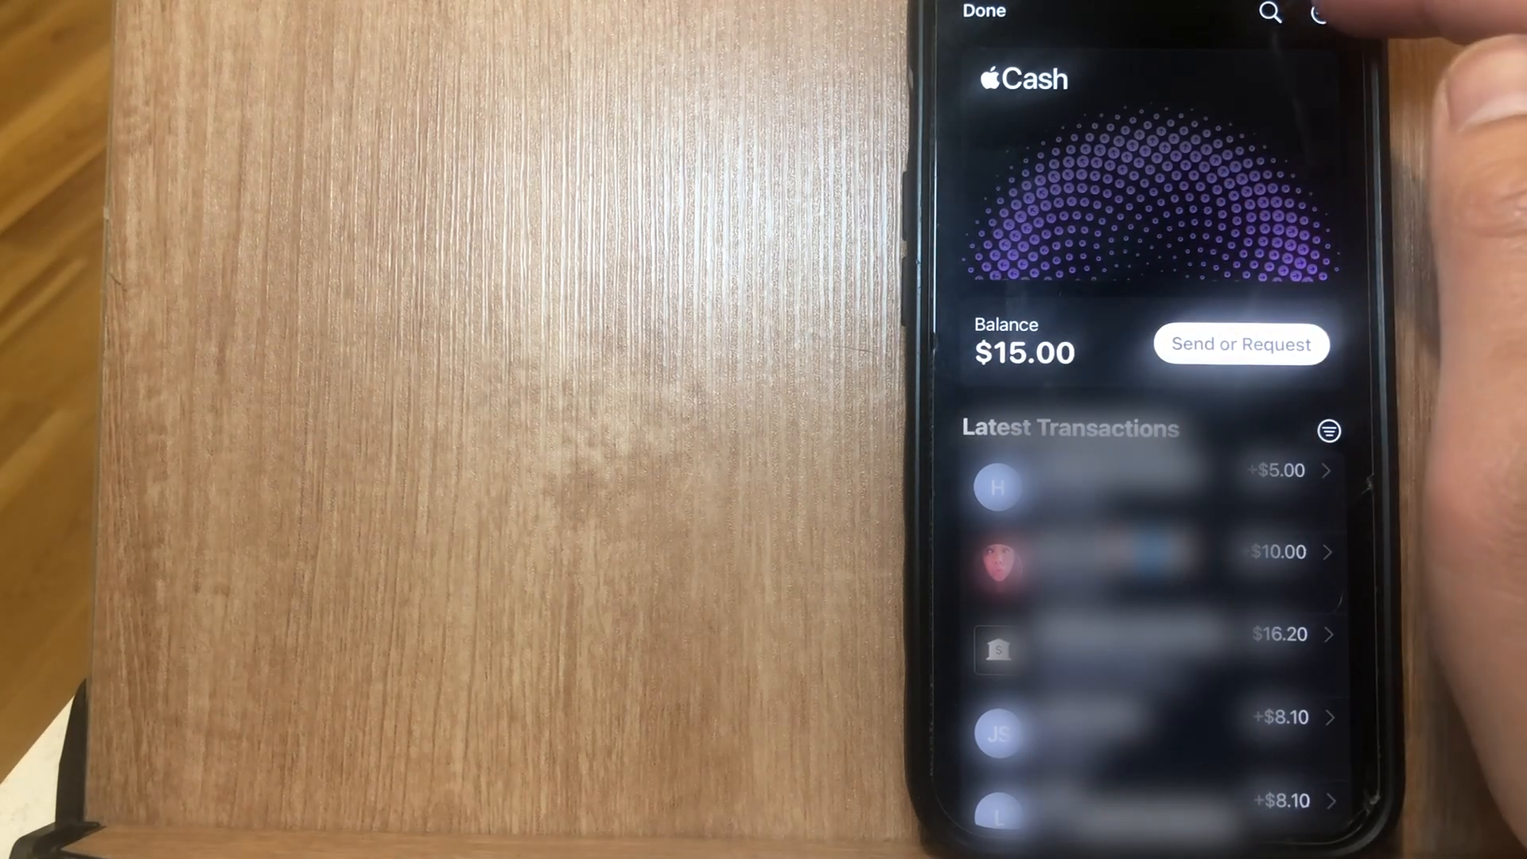
Step: From the Apple Cash card's ••• menu, show the Card Number page with its virtual card details
click(1321, 12)
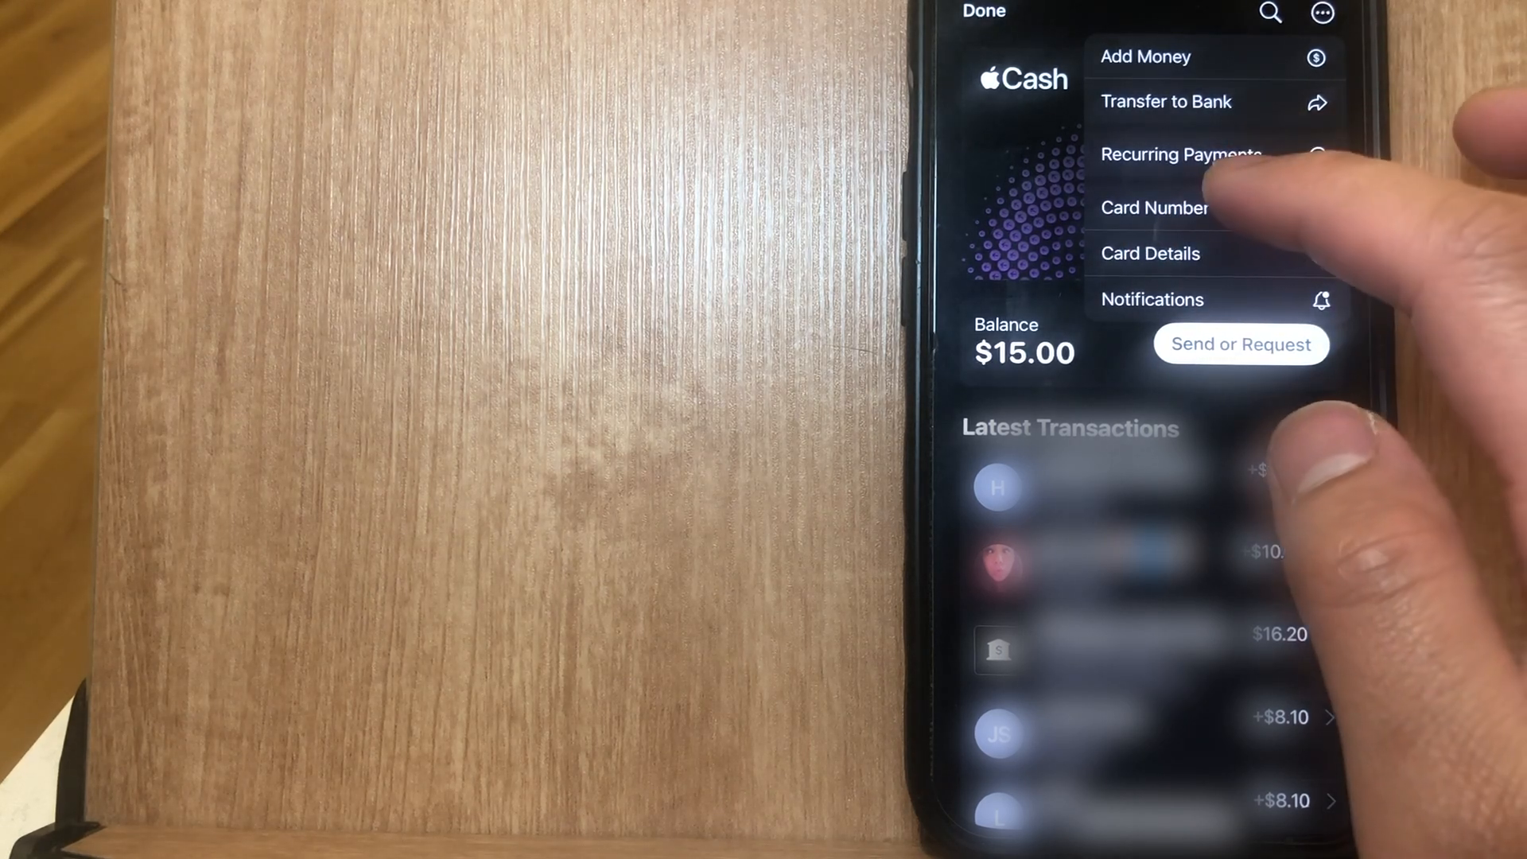
click(1154, 206)
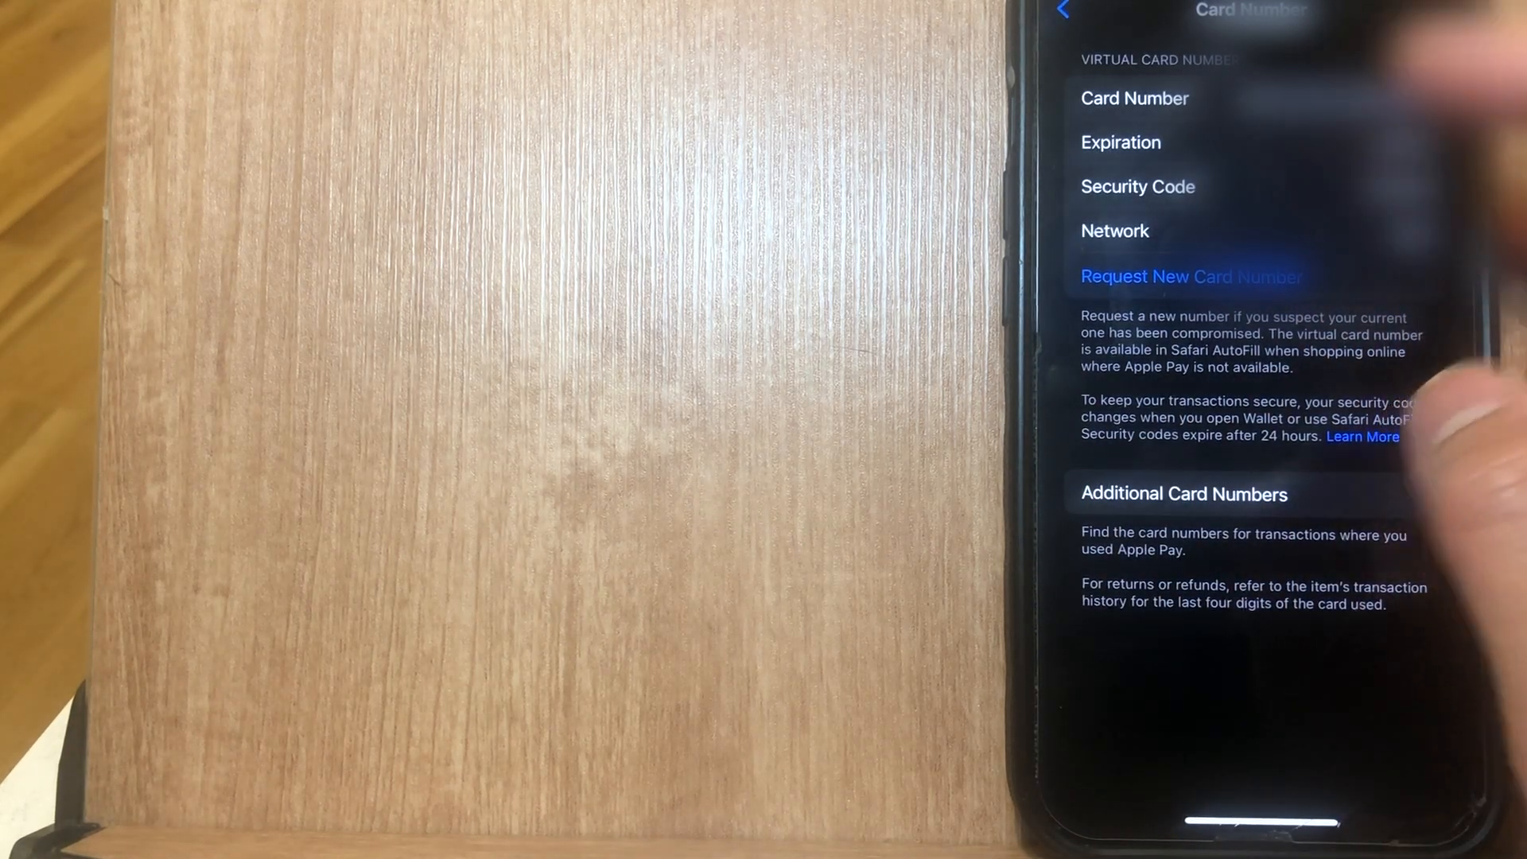
Step: Bring up the Request New Card Number alert and cancel it without requesting
click(1189, 275)
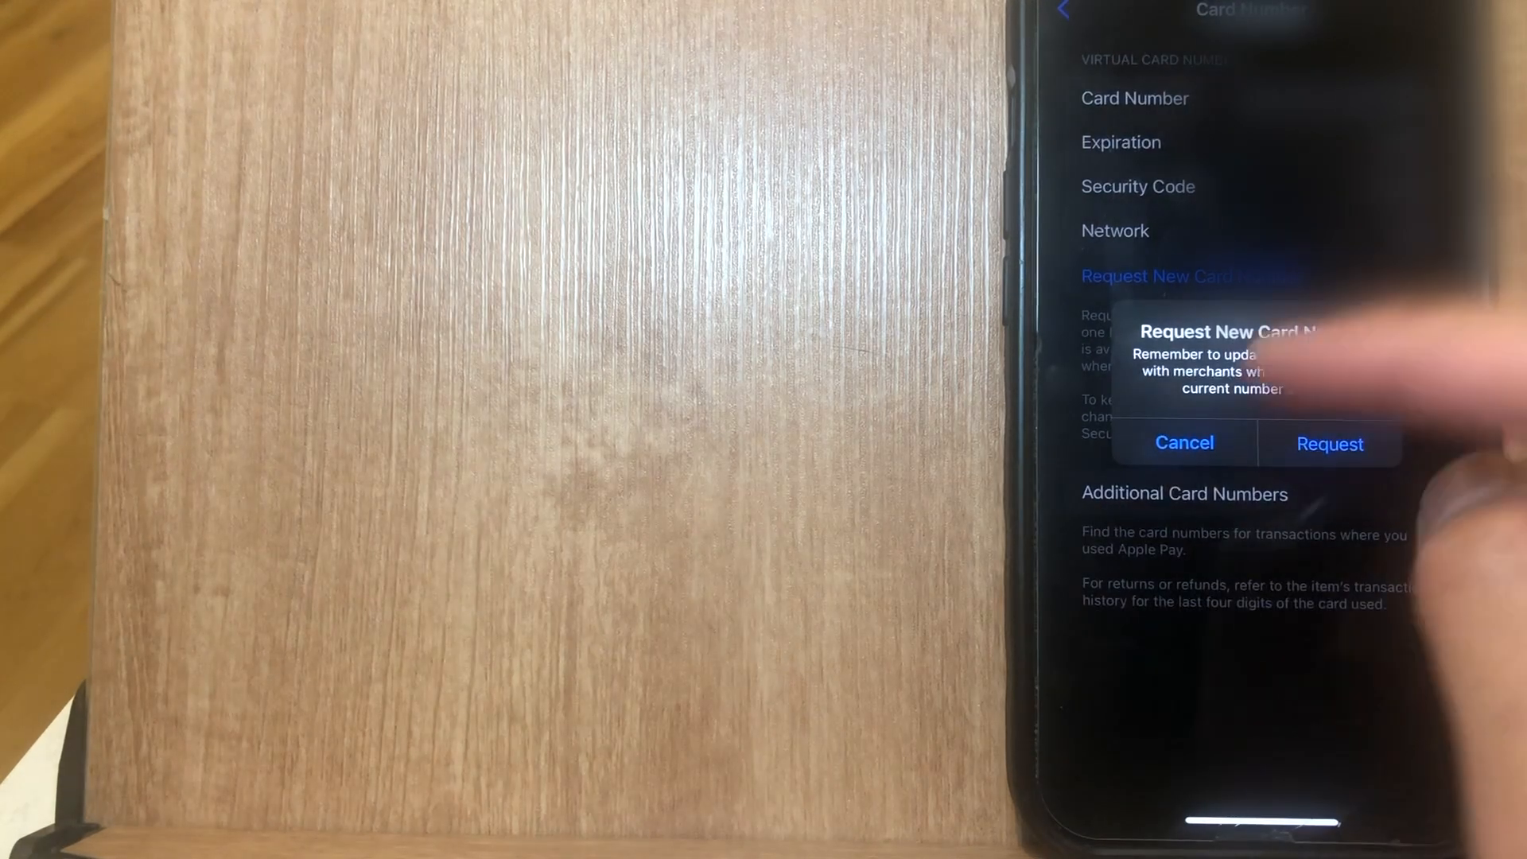
click(1183, 443)
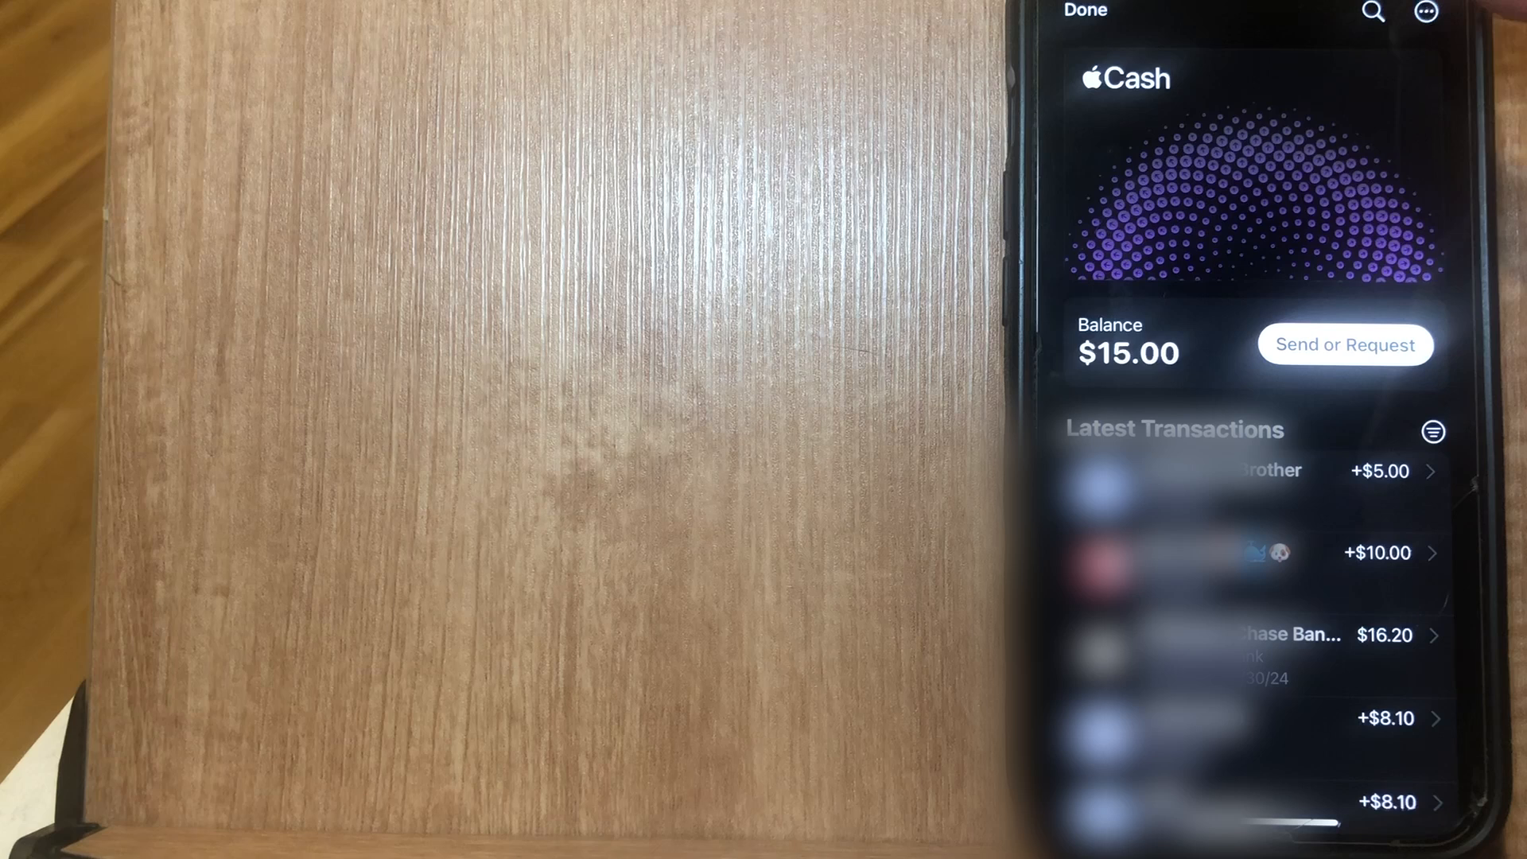
Step: Return to the Apple Cash Card Number page via the ••• menu's Card Number option
click(1426, 11)
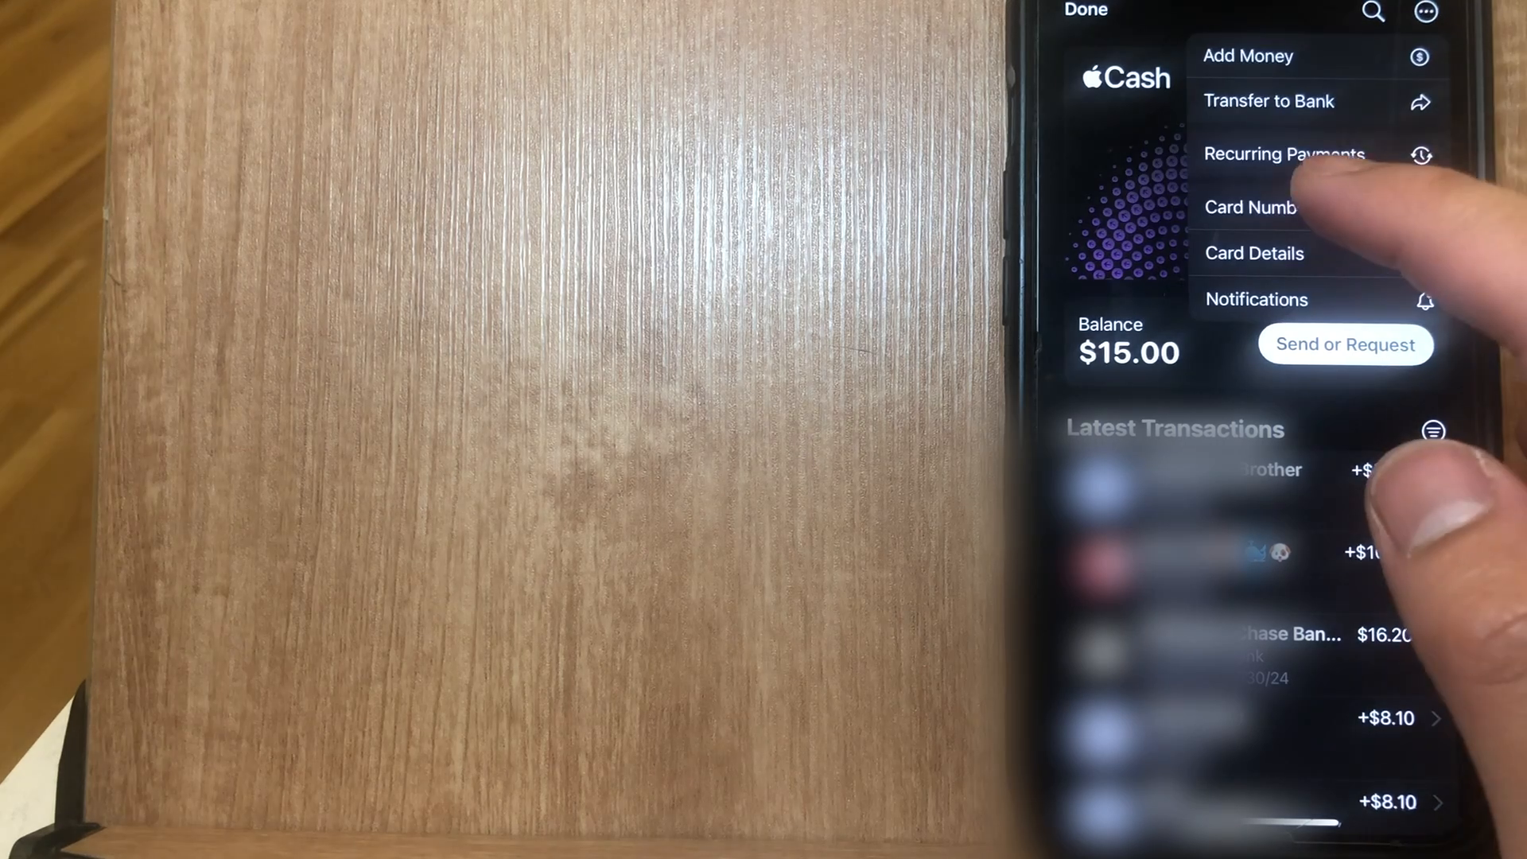
click(1252, 206)
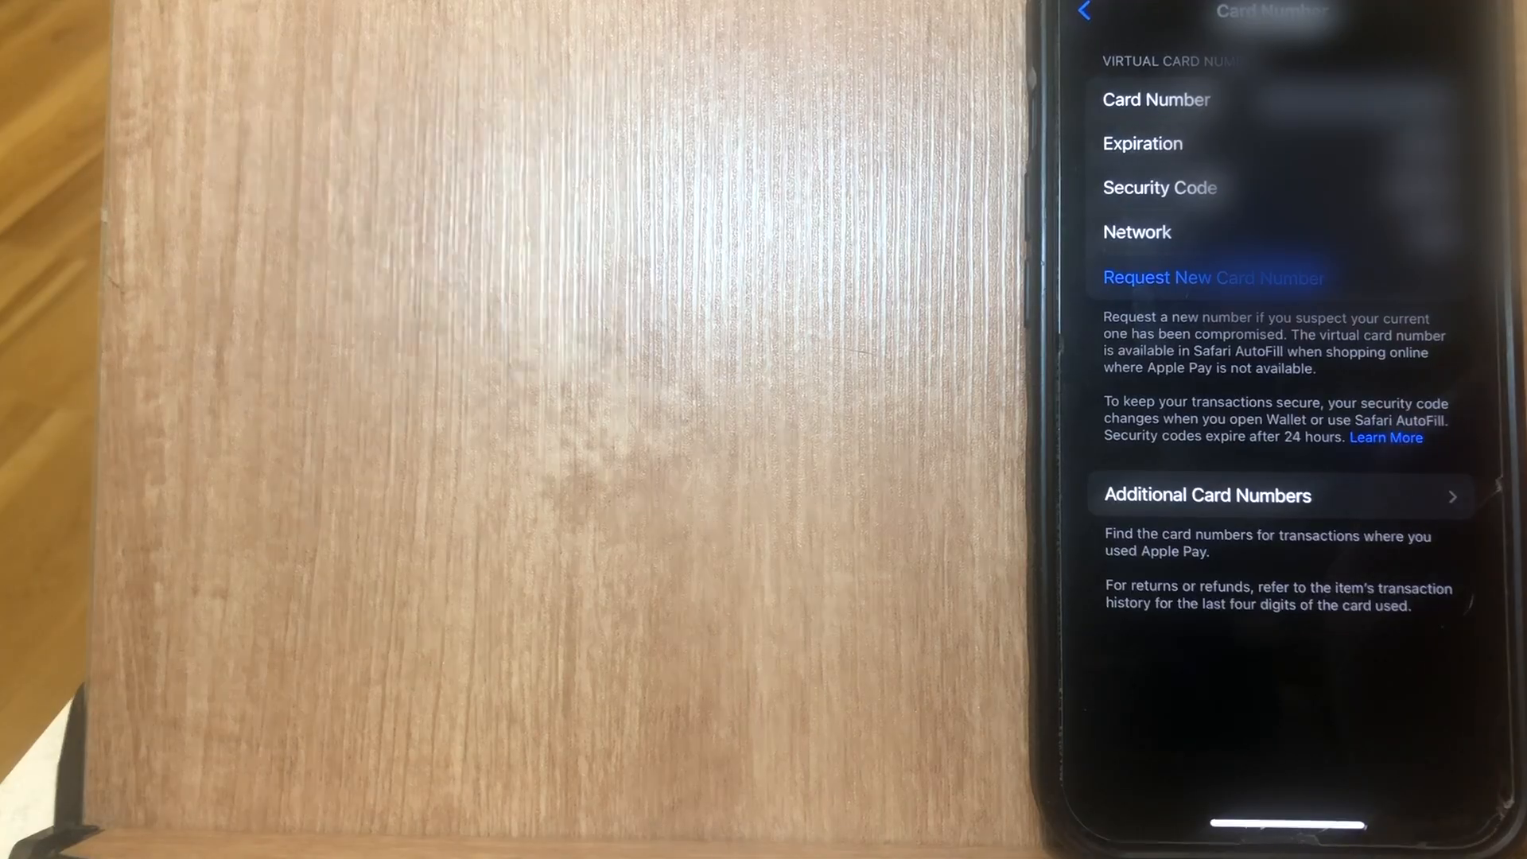